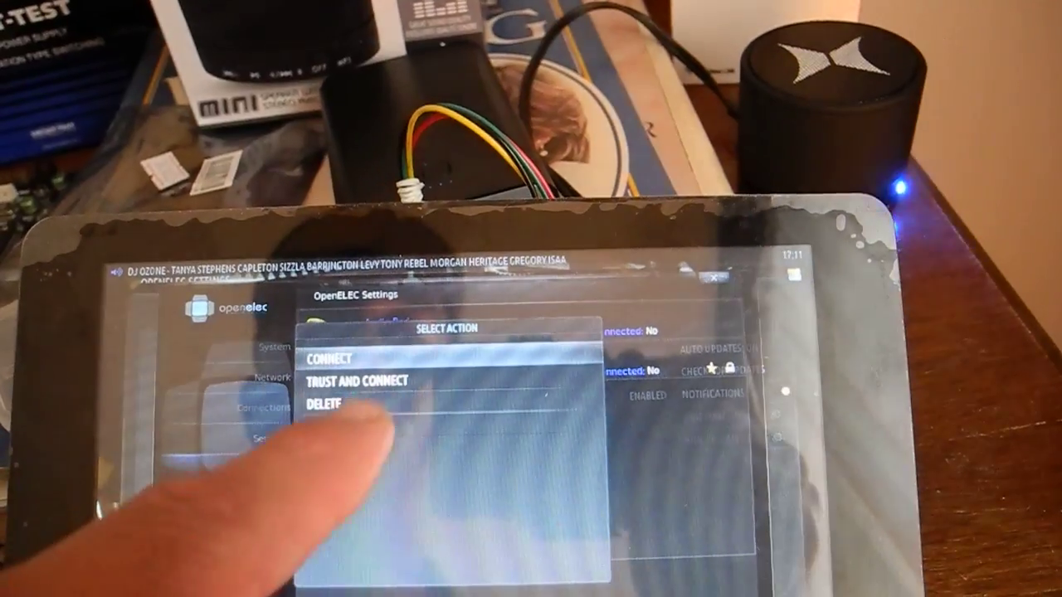
Connect to the Audio Pod Bluetooth device from its Select Action popup.
{"action": "left_click", "coordinate": [331, 357]}
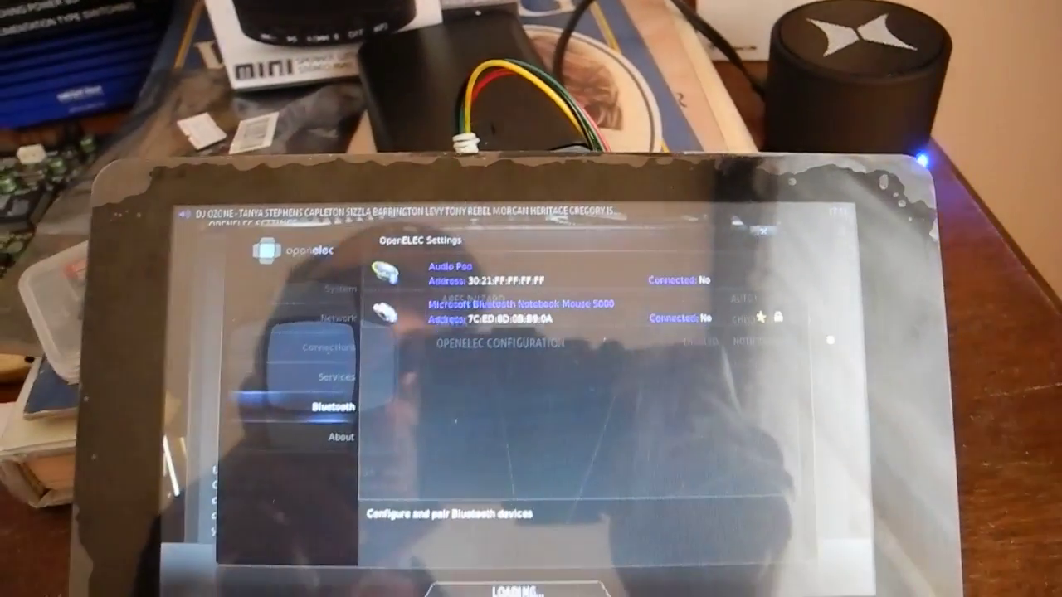